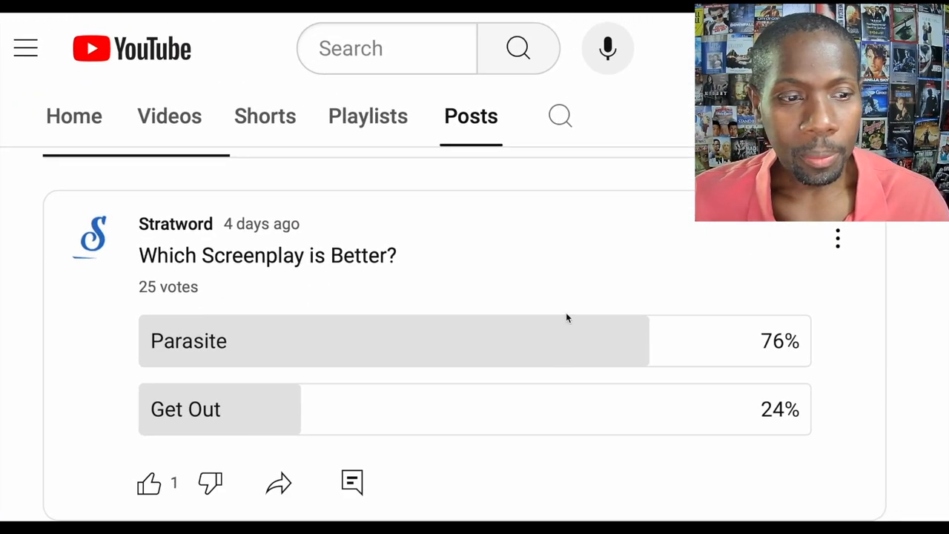
mouse_move(602, 279)
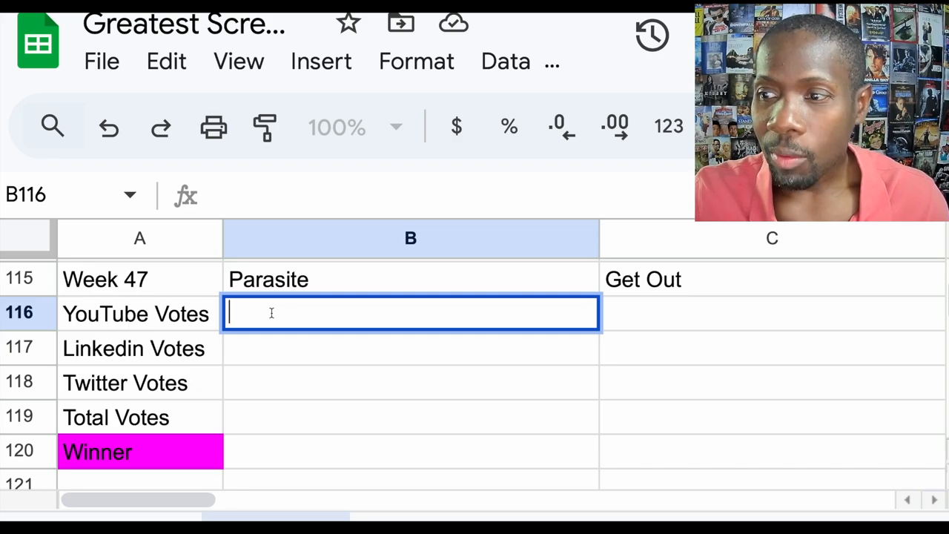
Step: Enter 19 for Parasite and 6 for Get Out as Week 47 YouTube votes
text(19)
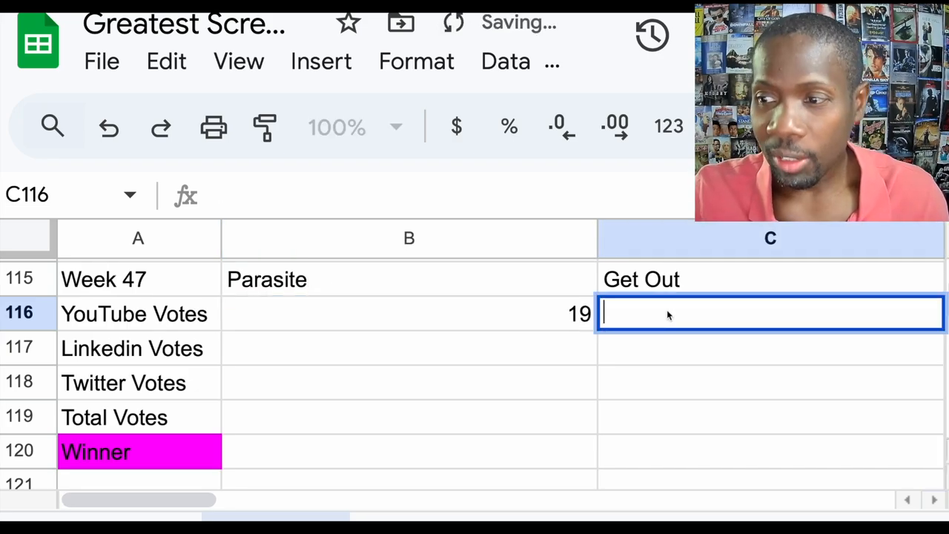
text(6)
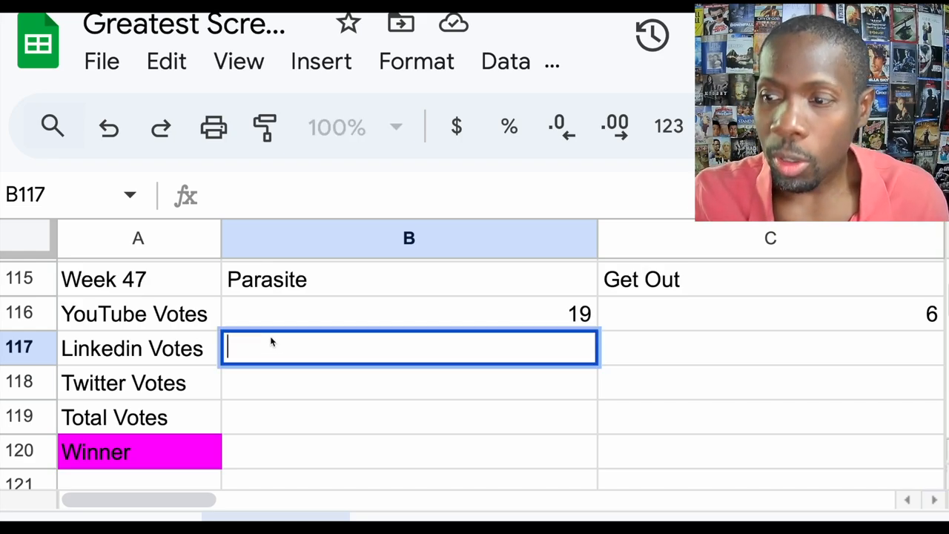
Step: Enter 73 for Parasite and 42 for Get Out as Week 47 LinkedIn votes
text(73)
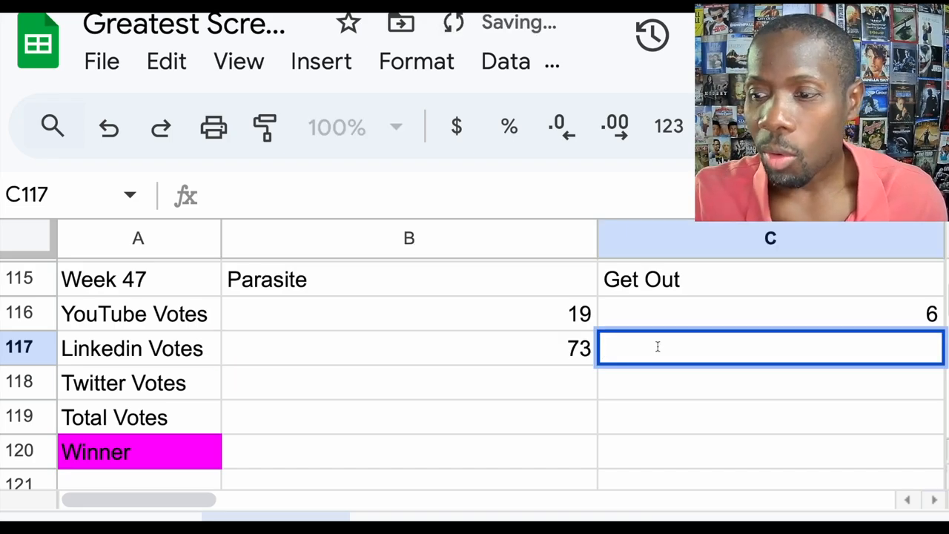
text(42)
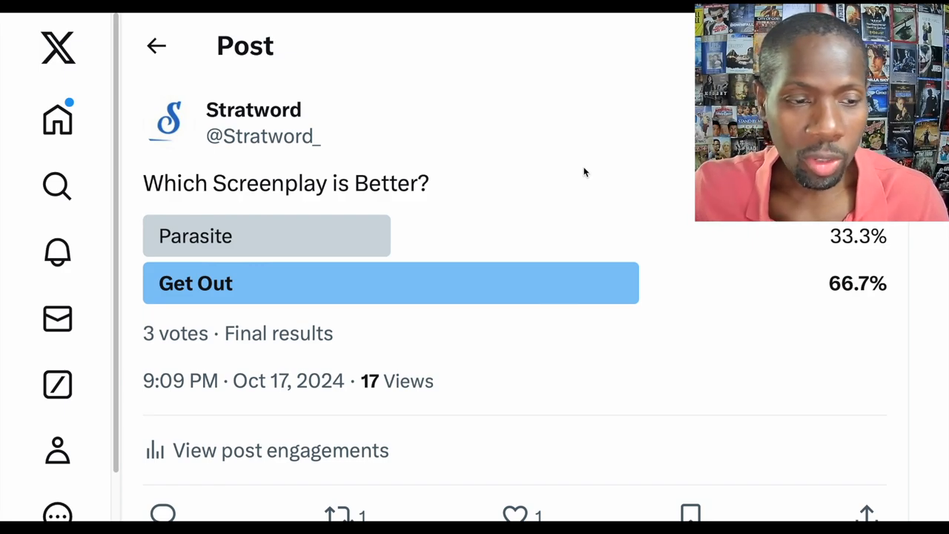
mouse_move(571, 157)
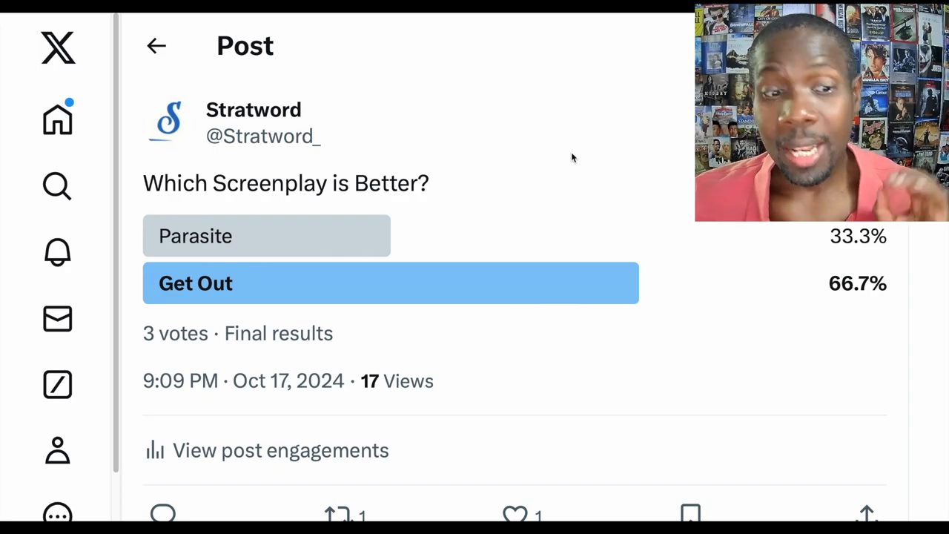
mouse_move(113, 28)
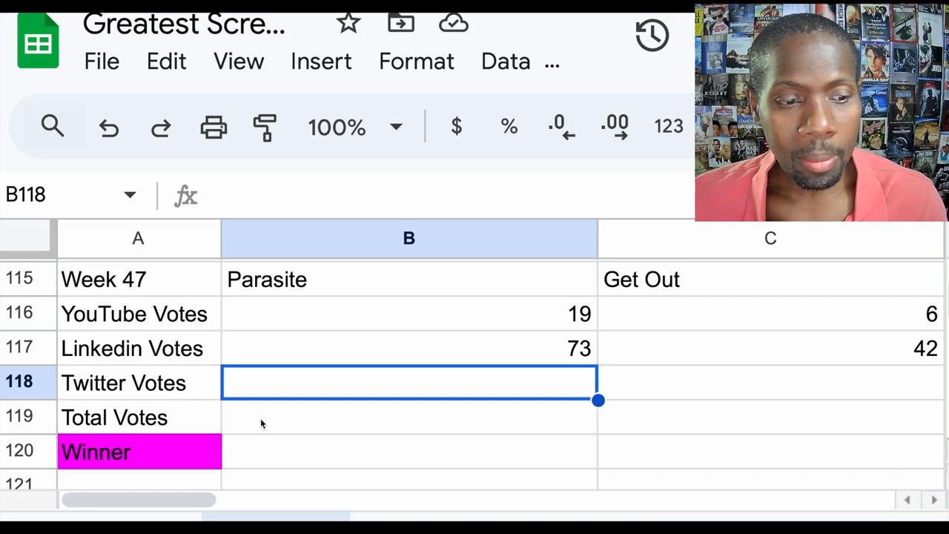
Step: Enter Twitter votes of 1 for Parasite and 2 for Get Out in row 118
double_click(409, 382)
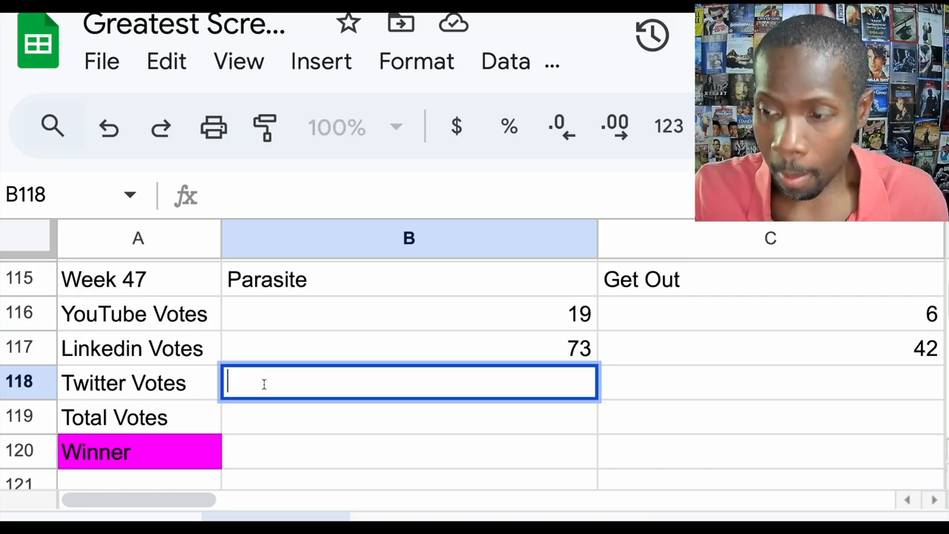
text(1)
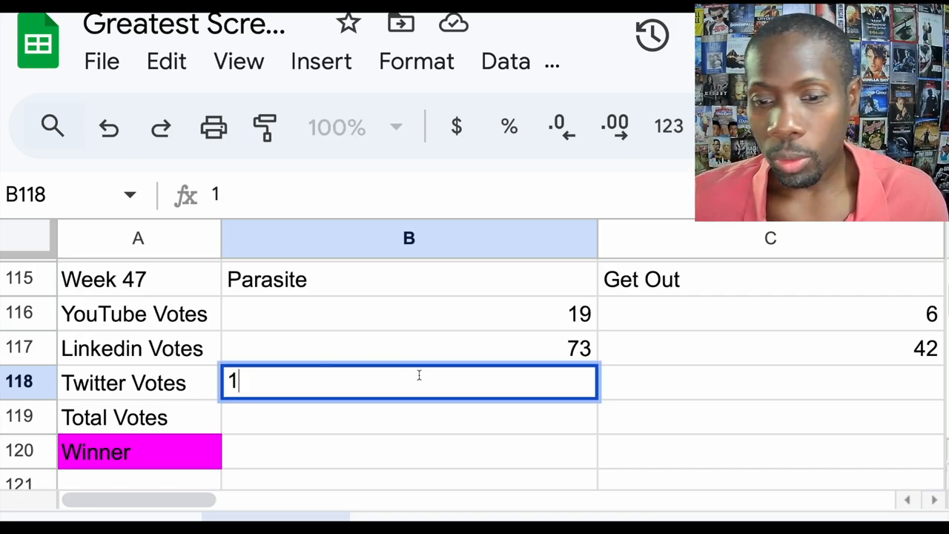
key(tab)
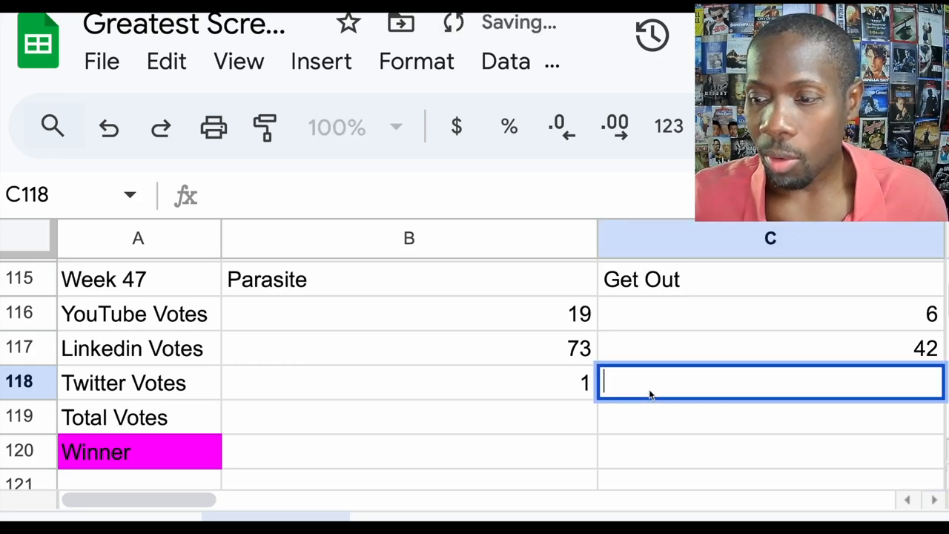
text(2)
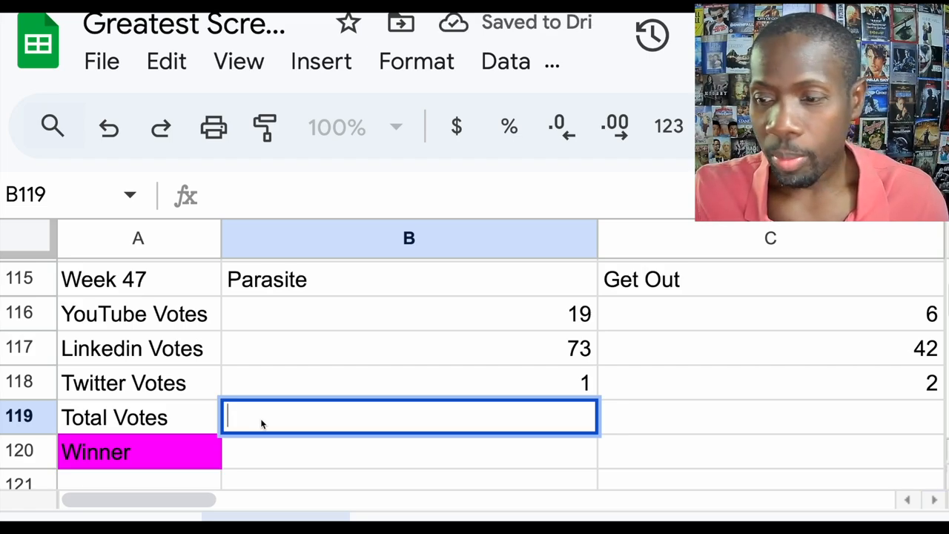
Step: Fill totals 93 and 50 in row 119 and name Parasite as Week 47 winner
text(93)
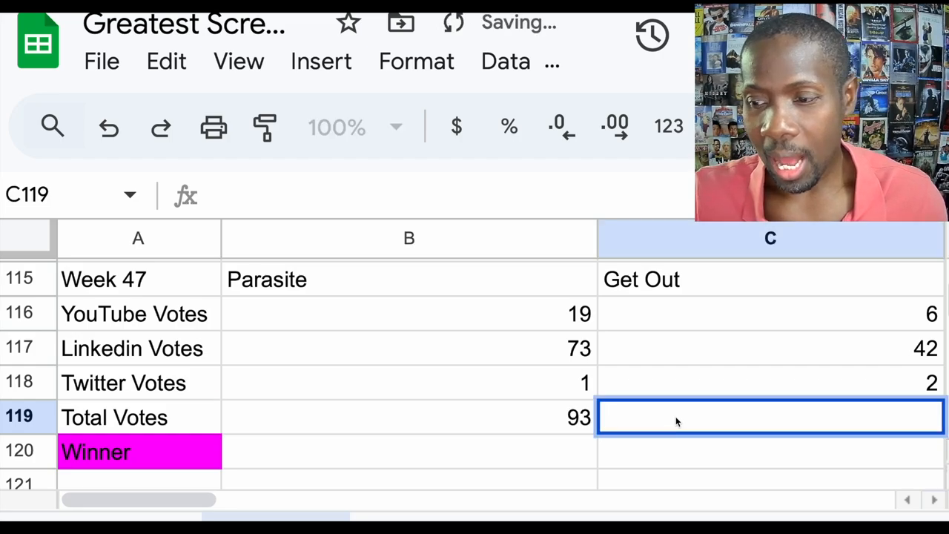
text(50)
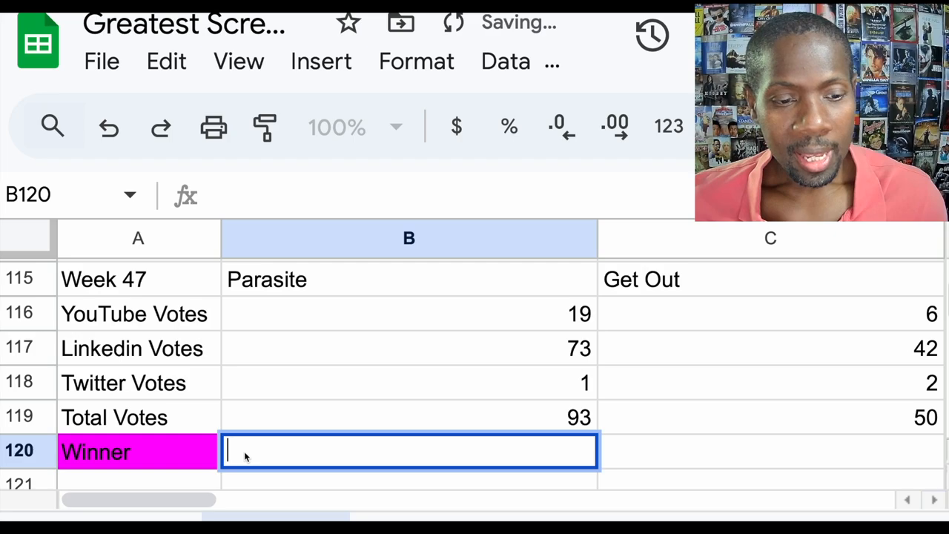
text(Par)
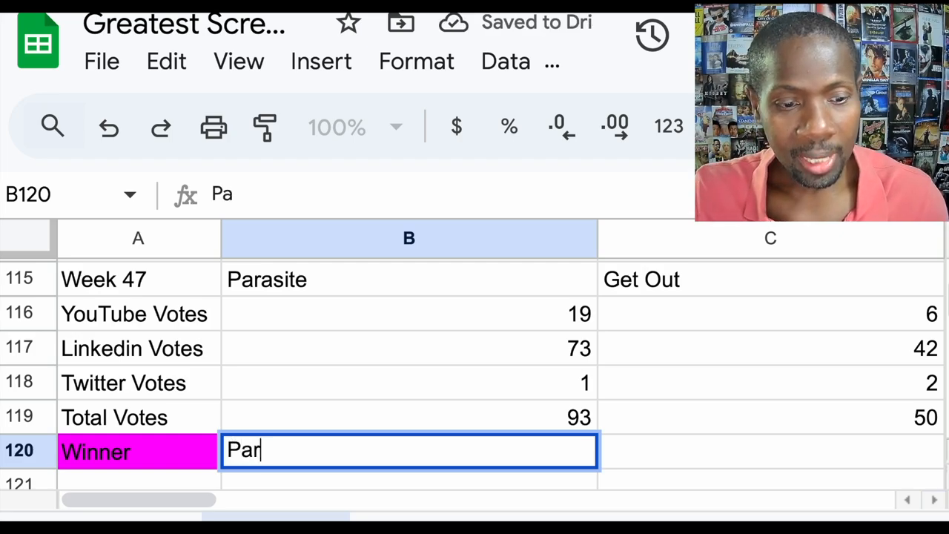
text(site)
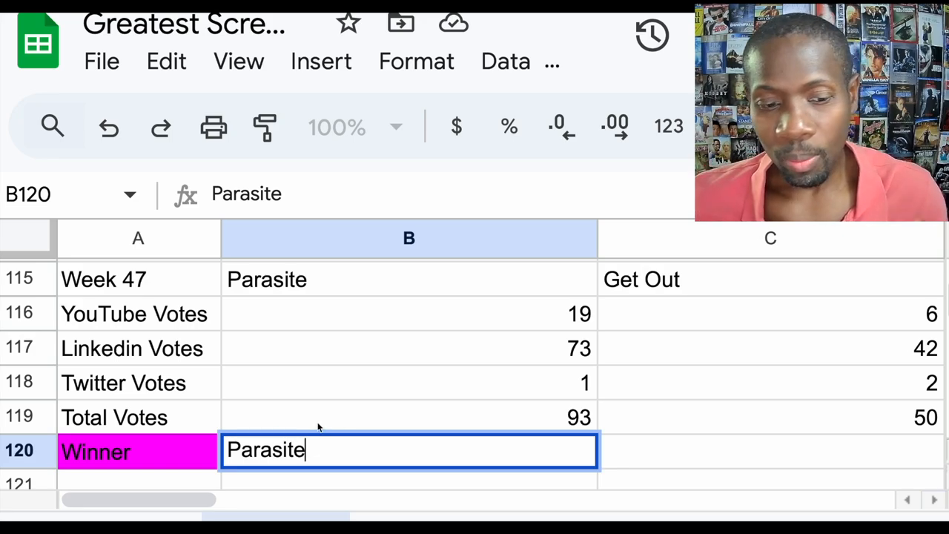
mouse_move(353, 421)
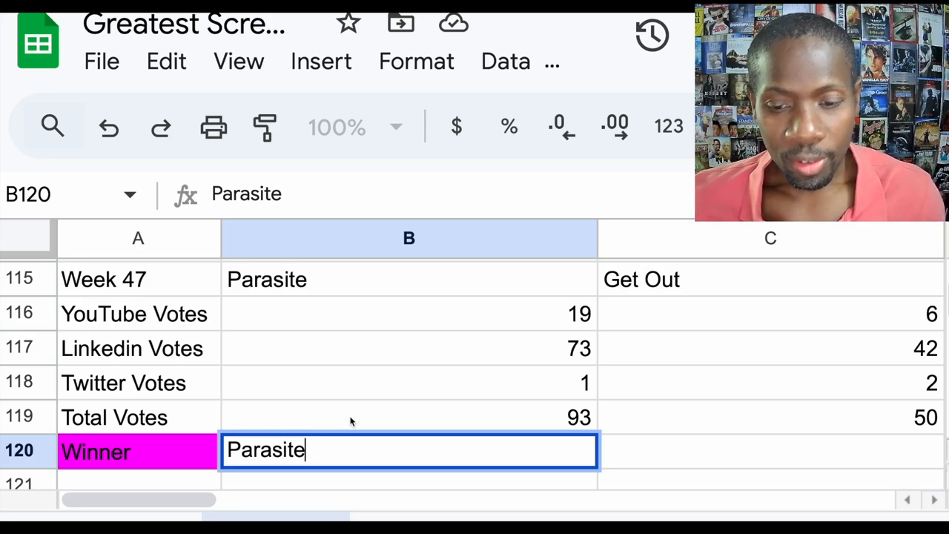
mouse_move(469, 444)
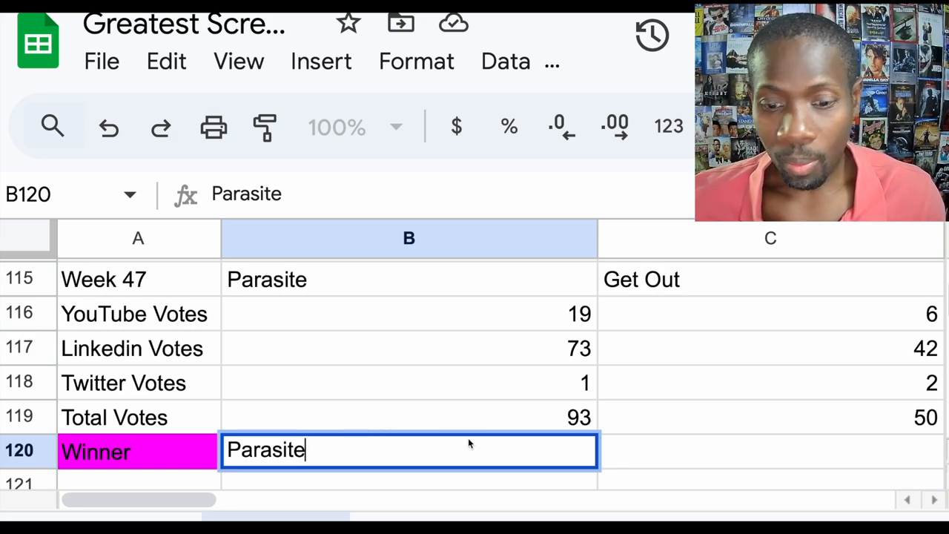
mouse_move(605, 465)
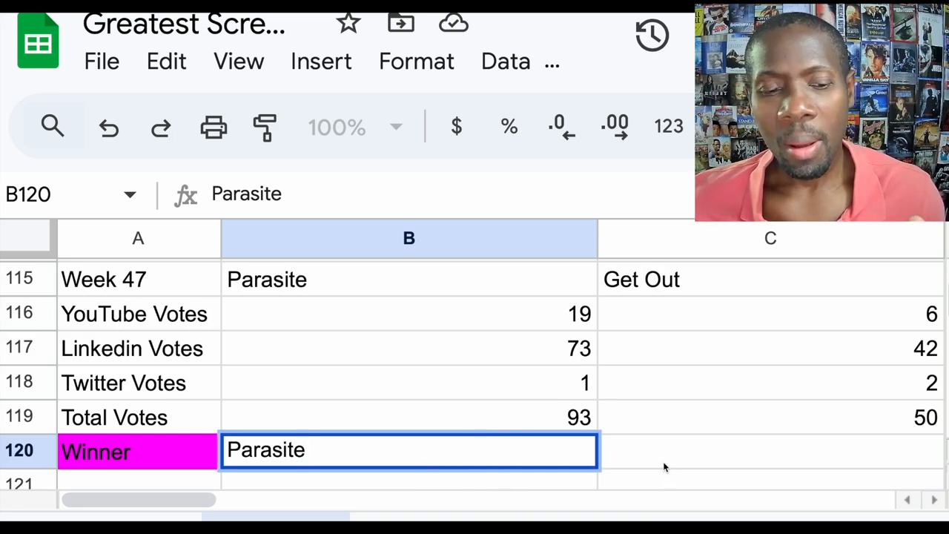
Step: Write Parasite into the bracket's next-round box beside Parasite and Get Out
click(770, 450)
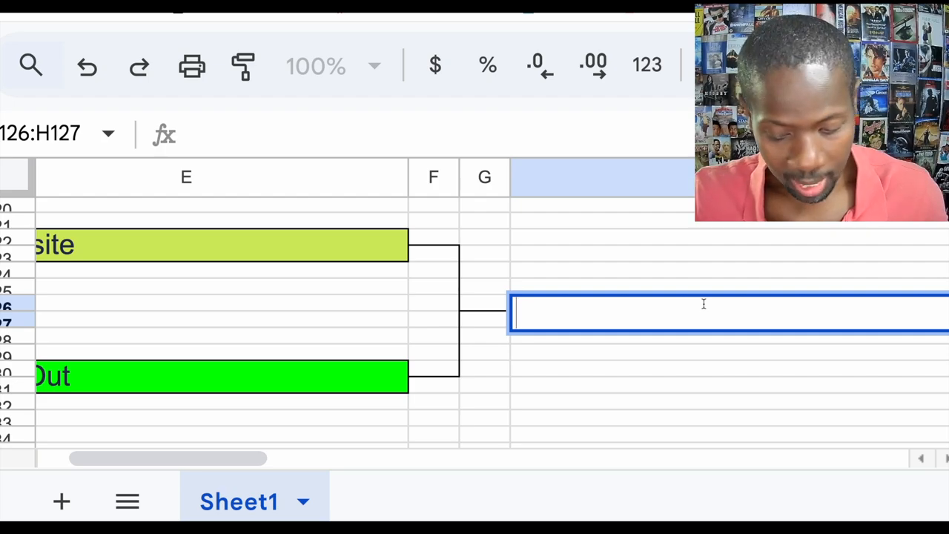
text(Par)
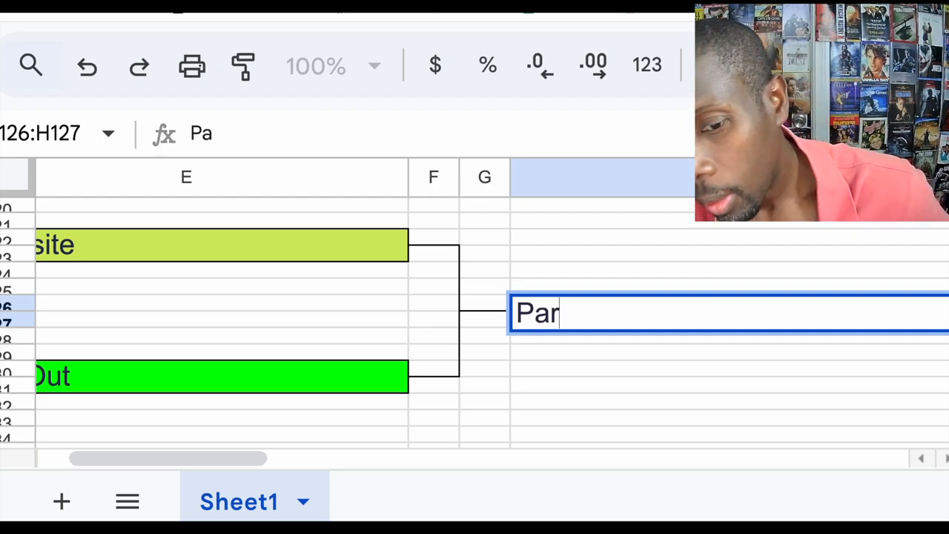